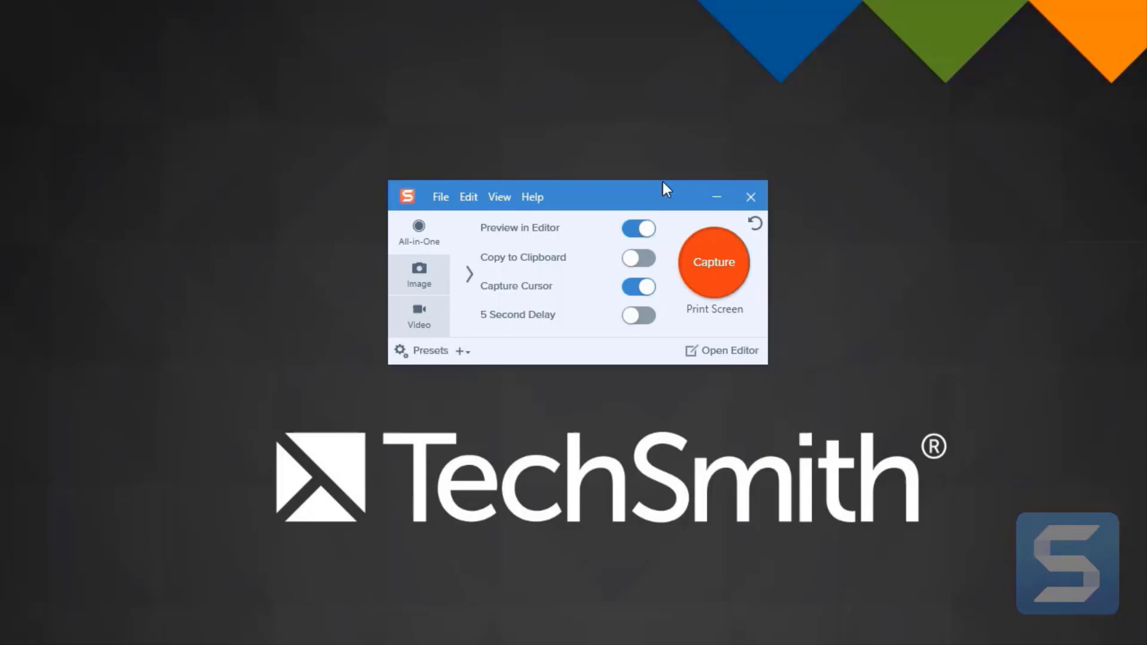
{"action": "mouse_move", "coordinate": [642, 206]}
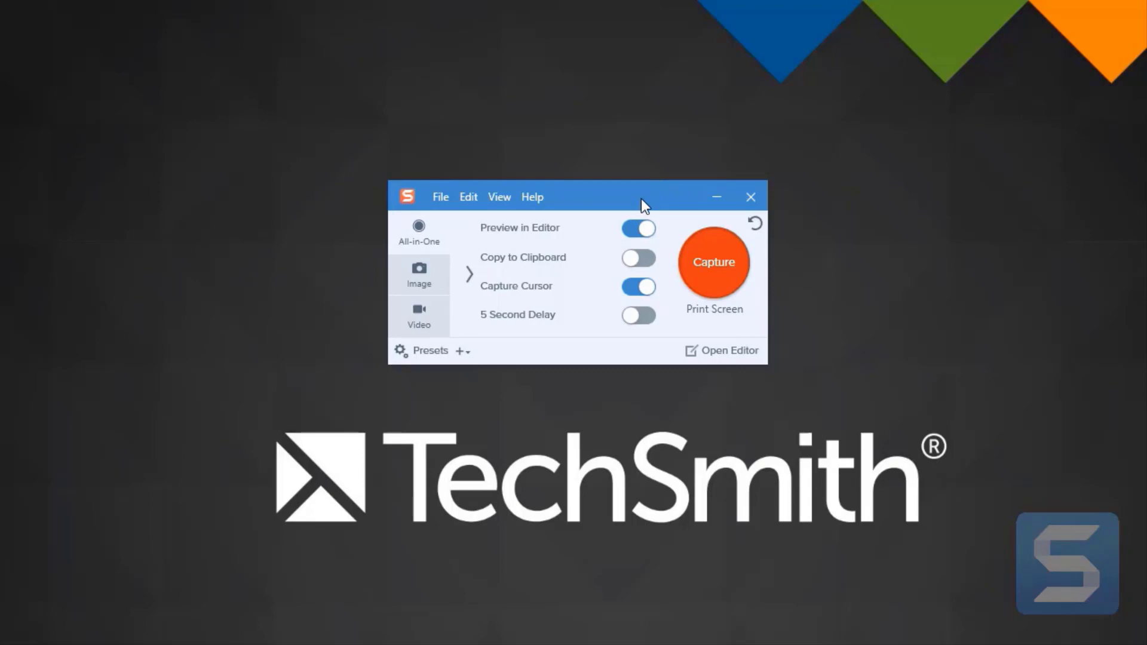
{"action": "mouse_move", "coordinate": [644, 207]}
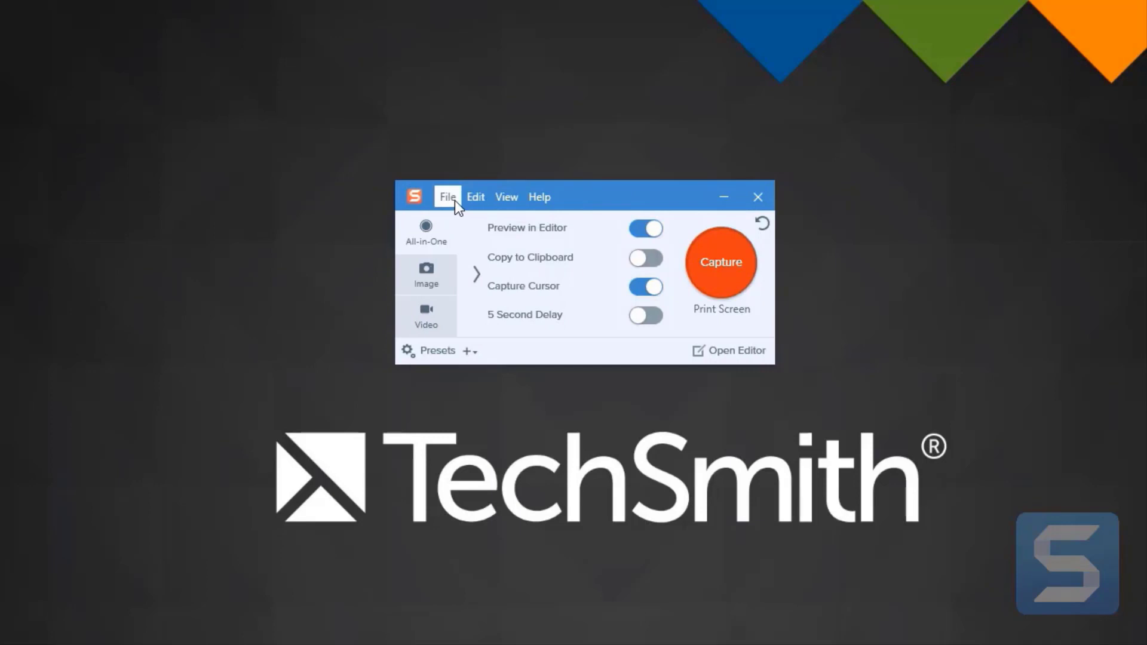
In Capture Preferences, set the General tab to 'Capture Window & OneClick' and apply.
{"action": "left_click", "coordinate": [447, 197]}
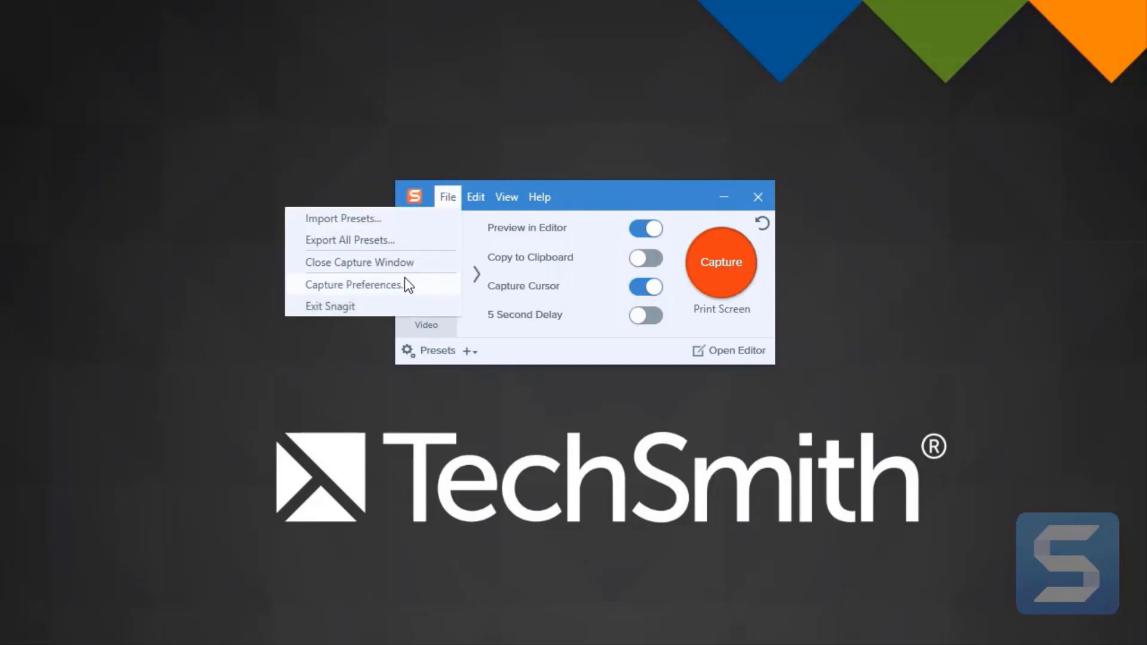
{"action": "left_click", "coordinate": [352, 284]}
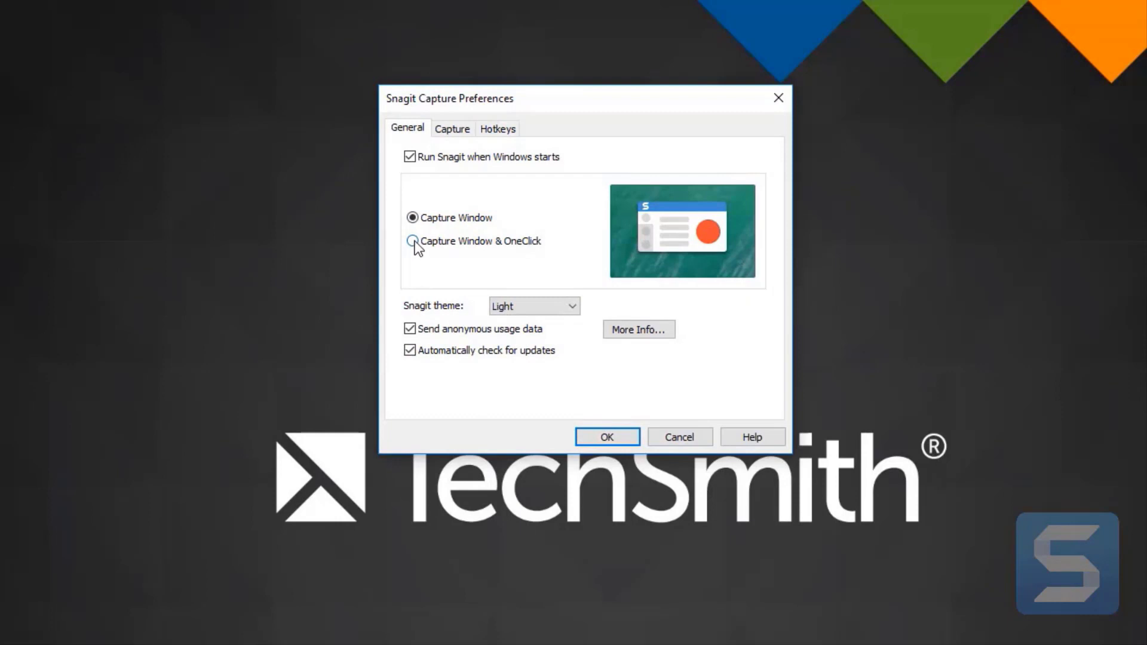
{"action": "left_click", "coordinate": [412, 242]}
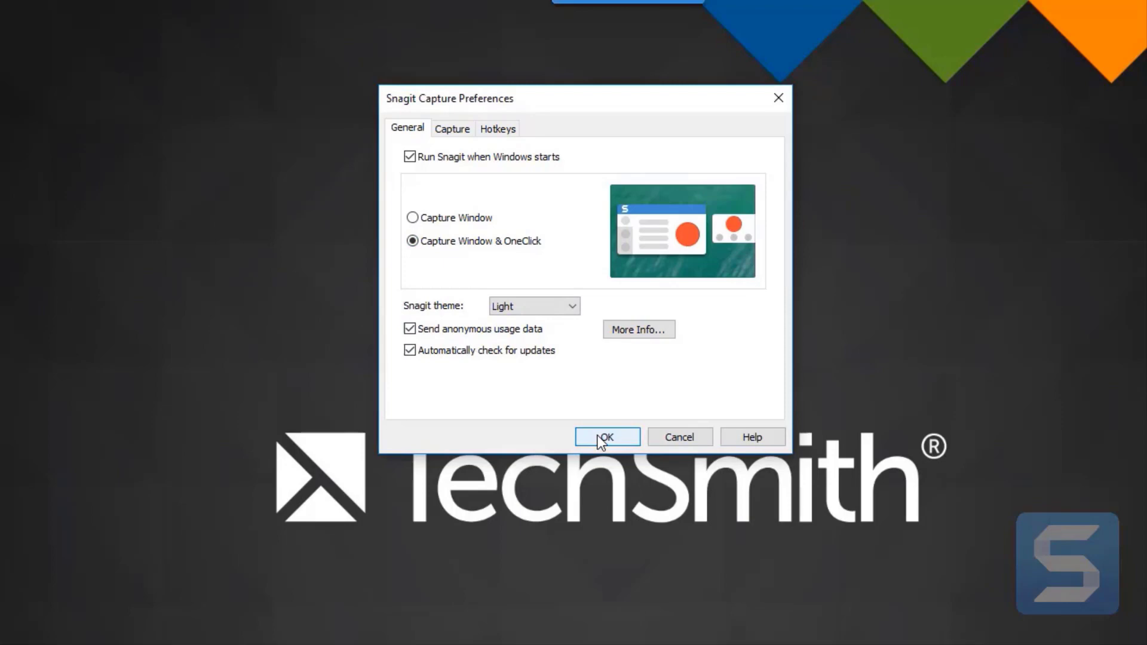
{"action": "left_click", "coordinate": [605, 436]}
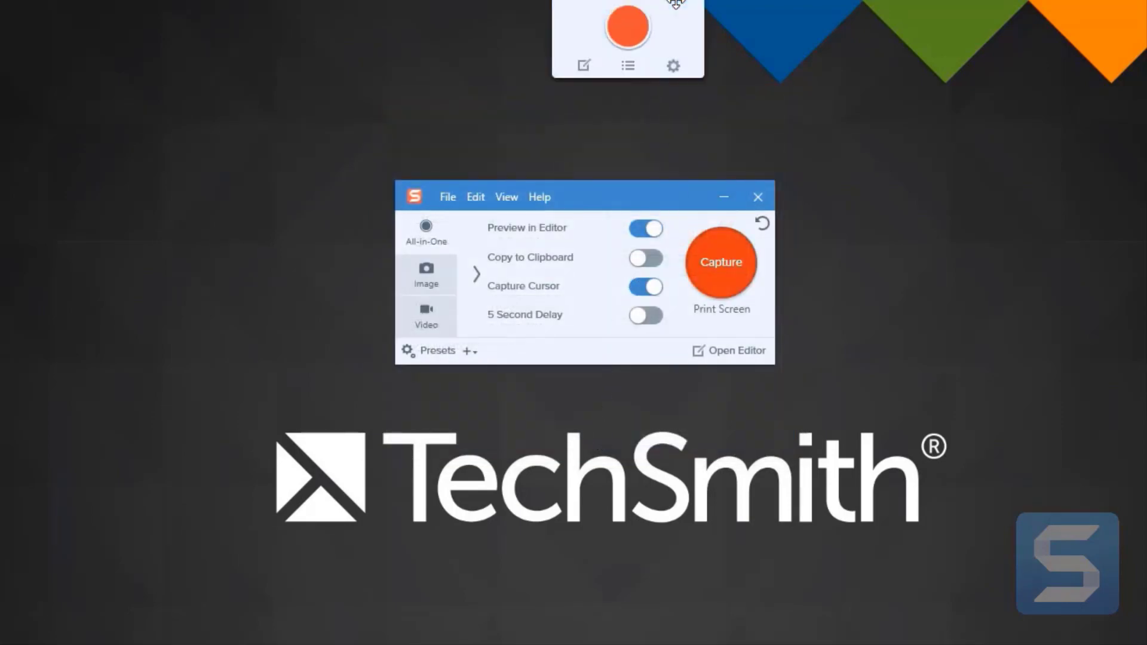